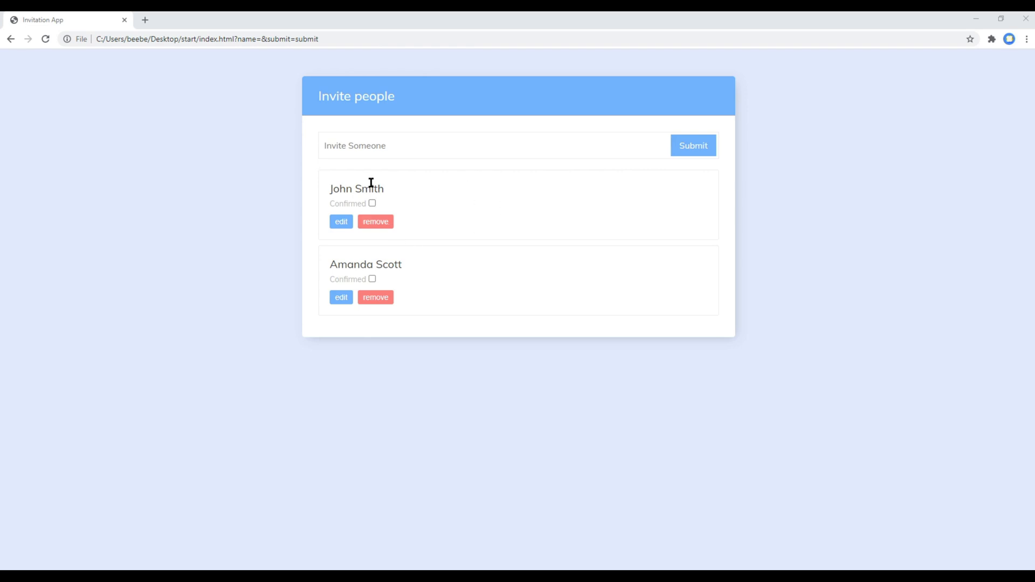
- Tick and untick John Smith's Confirmed checkbox as a test, then open app.js
{"action": "left_click", "coordinate": [371, 204]}
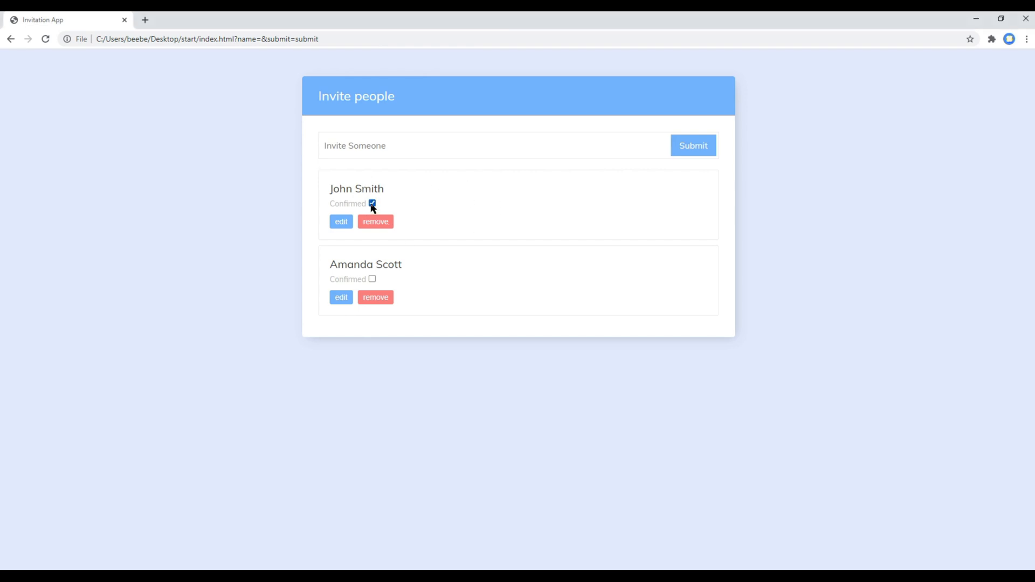
{"action": "left_click", "coordinate": [371, 203]}
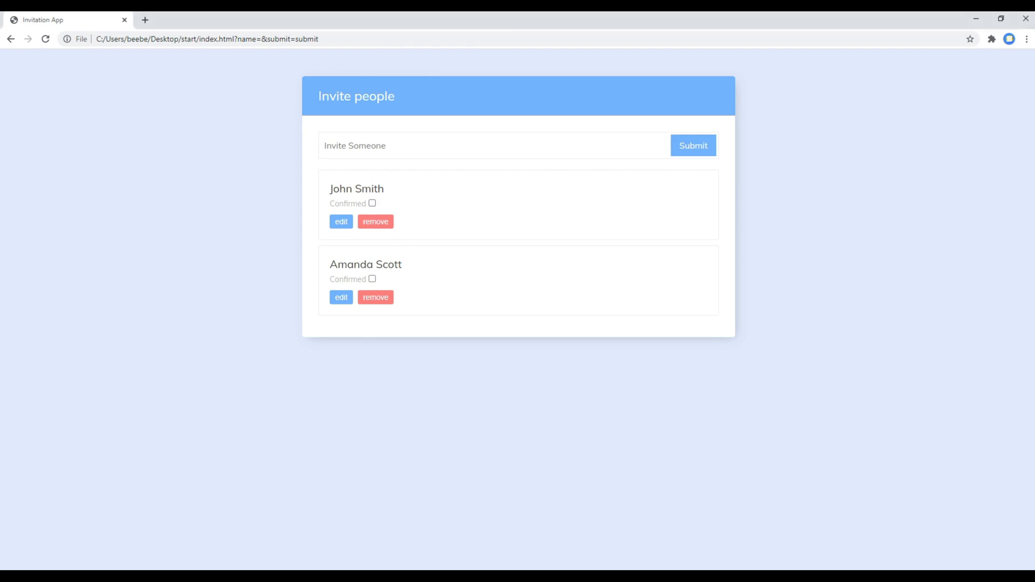
{"action": "mouse_move", "coordinate": [762, 370]}
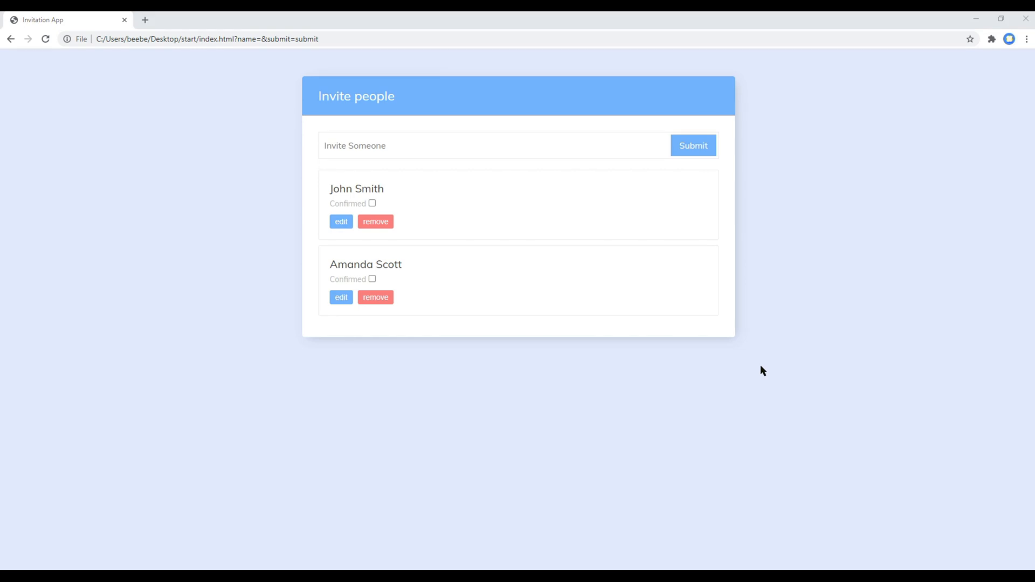
{"action": "mouse_move", "coordinate": [368, 210]}
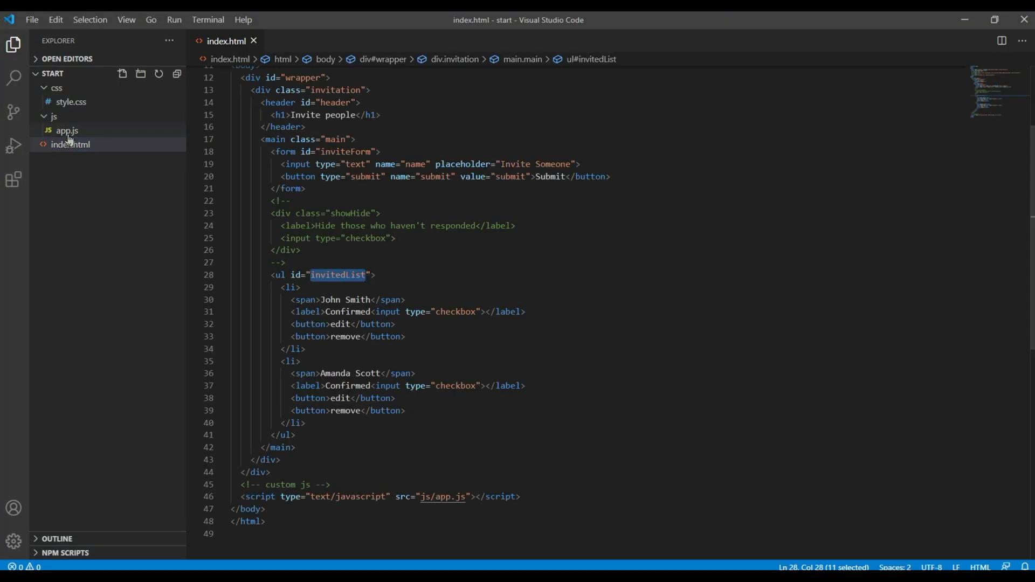
{"action": "left_click", "coordinate": [67, 129]}
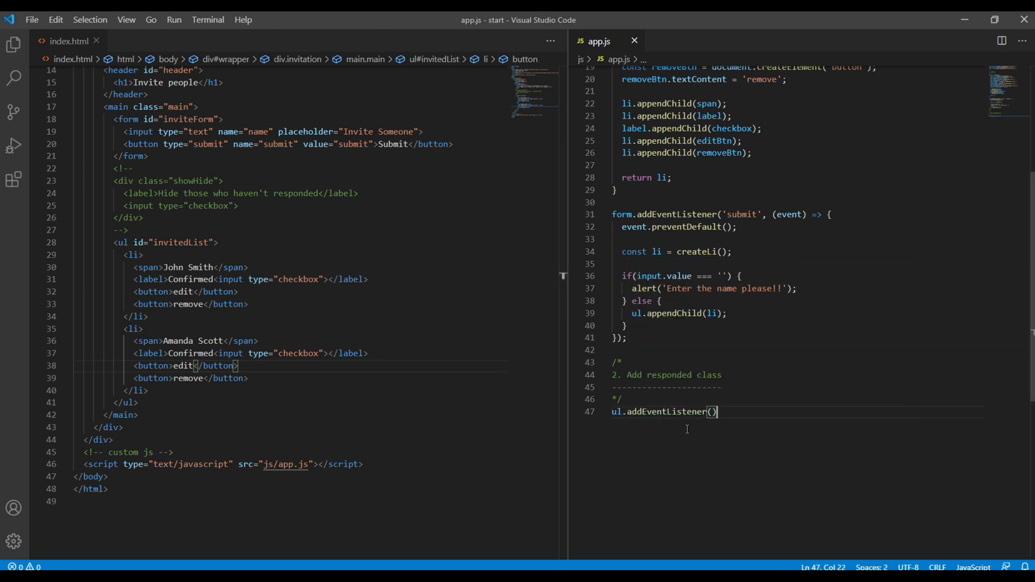
- Start a 'change' event listener on the guest list that receives the event
{"action": "type", "text": "''"}
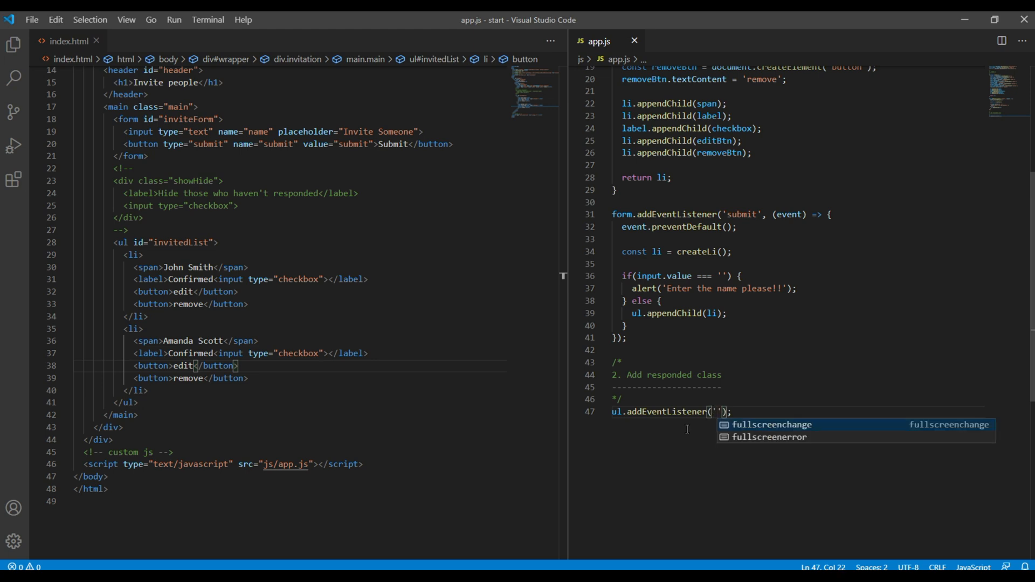
{"action": "type", "text": "change"}
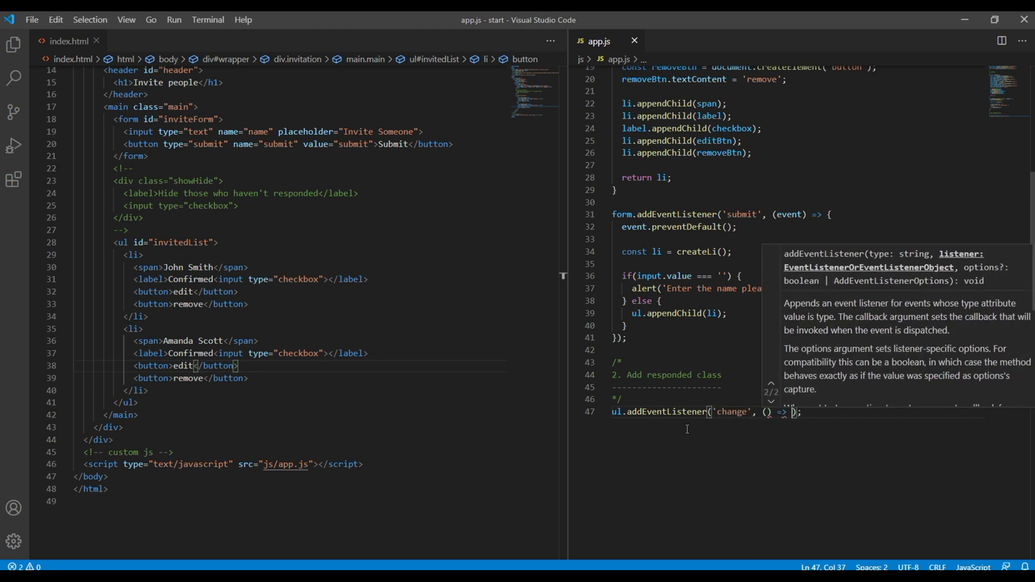
{"action": "type", "text": "{"}
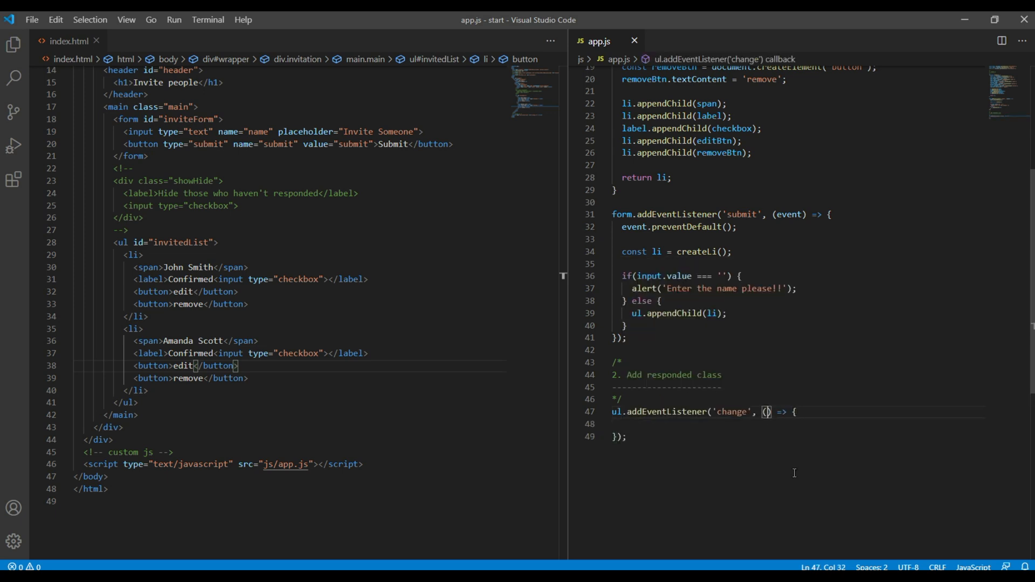
{"action": "type", "text": "event"}
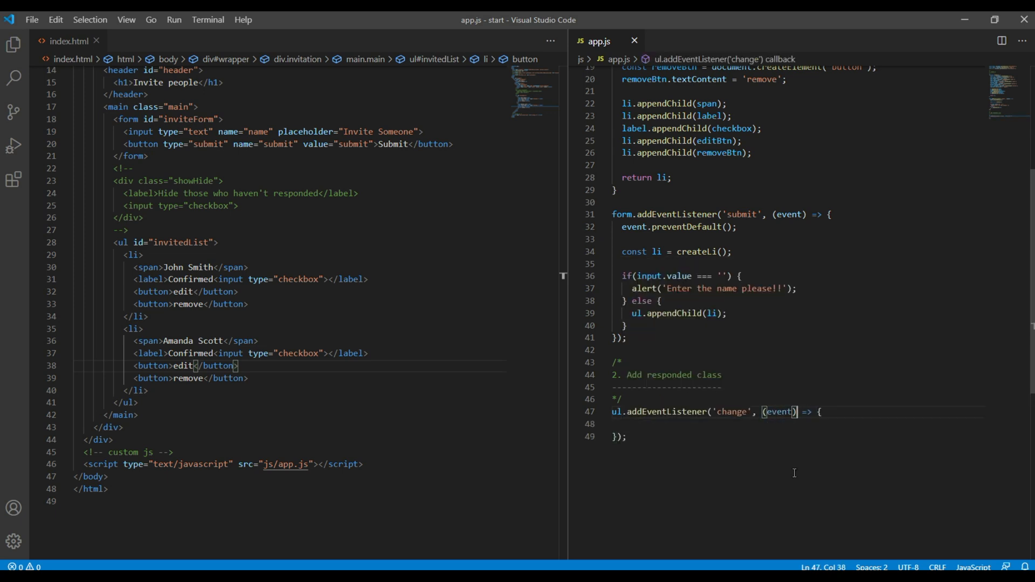
- Store event.target as const checkbox and its checked state as const checked
{"action": "type", "text": "const"}
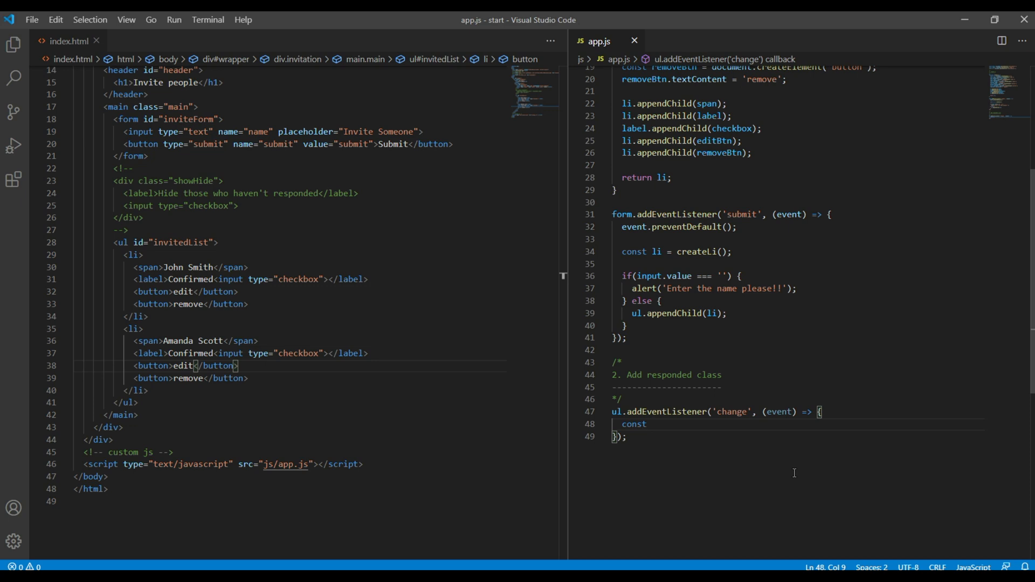
{"action": "type", "text": "checkbox"}
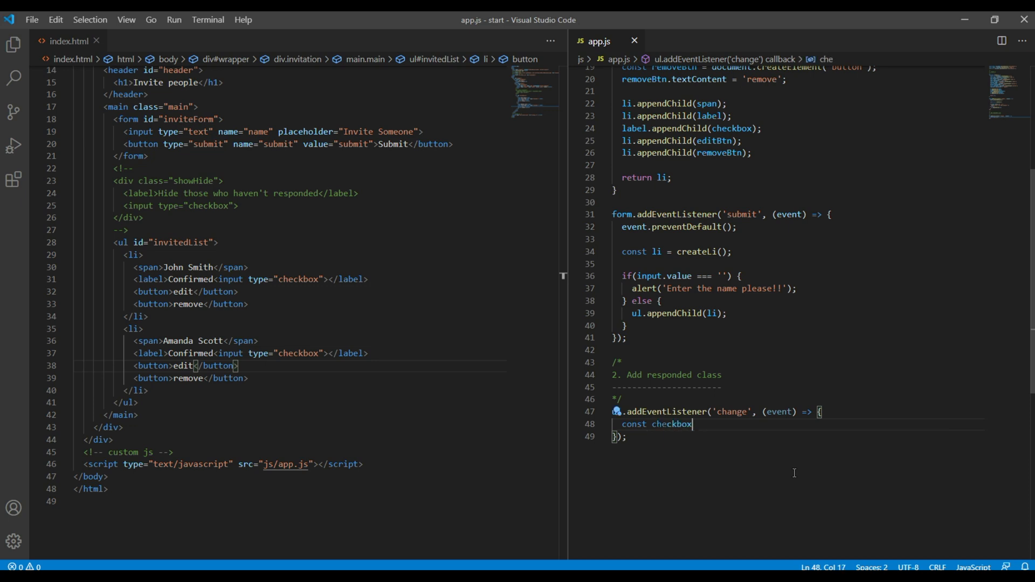
{"action": "type", "text": "= event"}
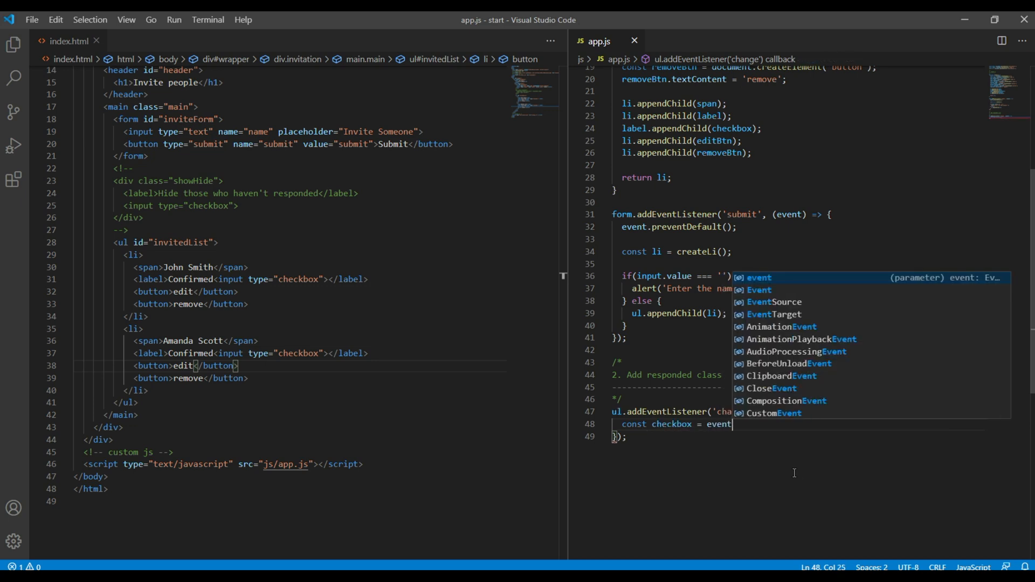
{"action": "type", "text": ".isTrusted"}
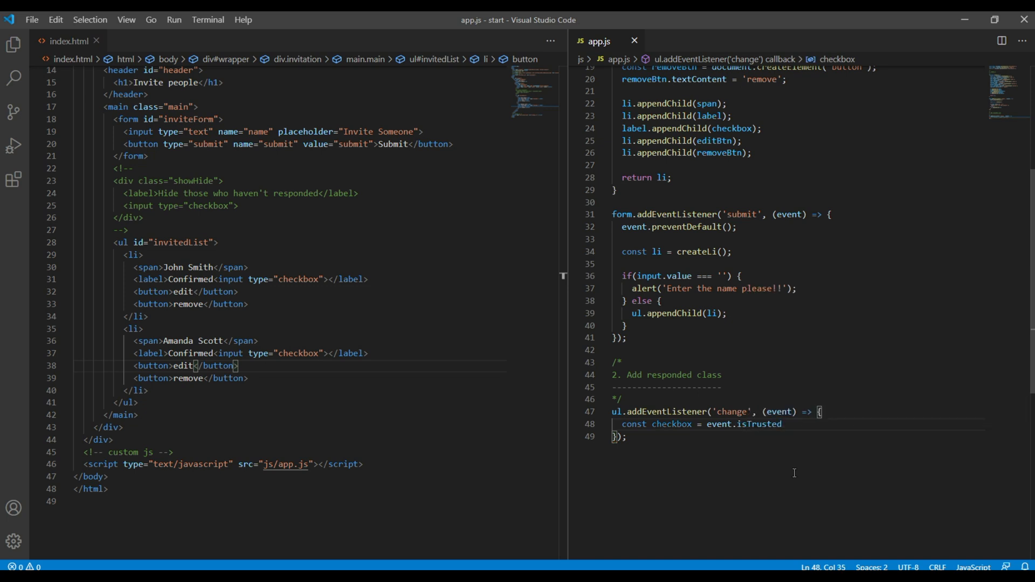
{"action": "type", "text": "target"}
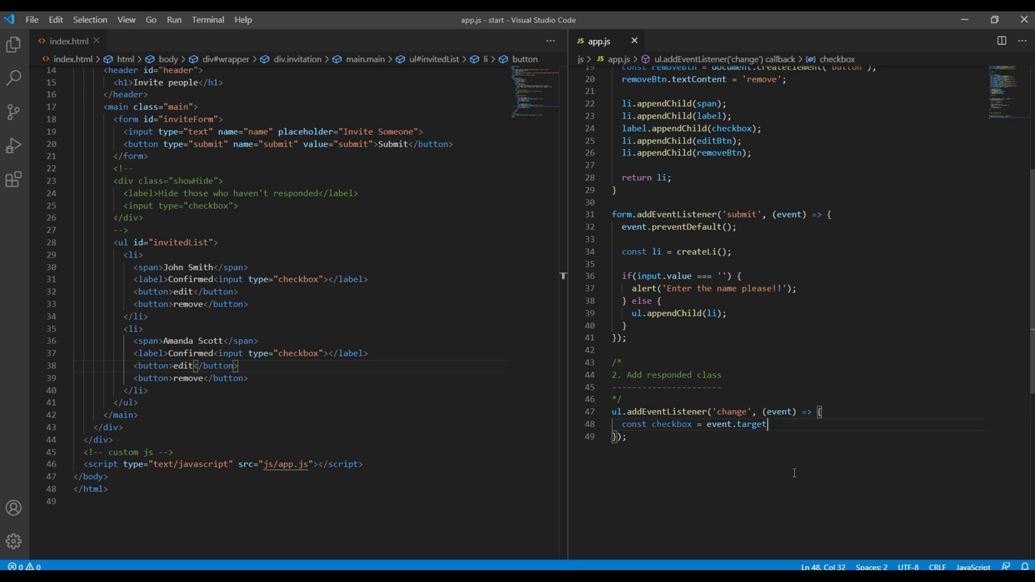
{"action": "type", "text": ";"}
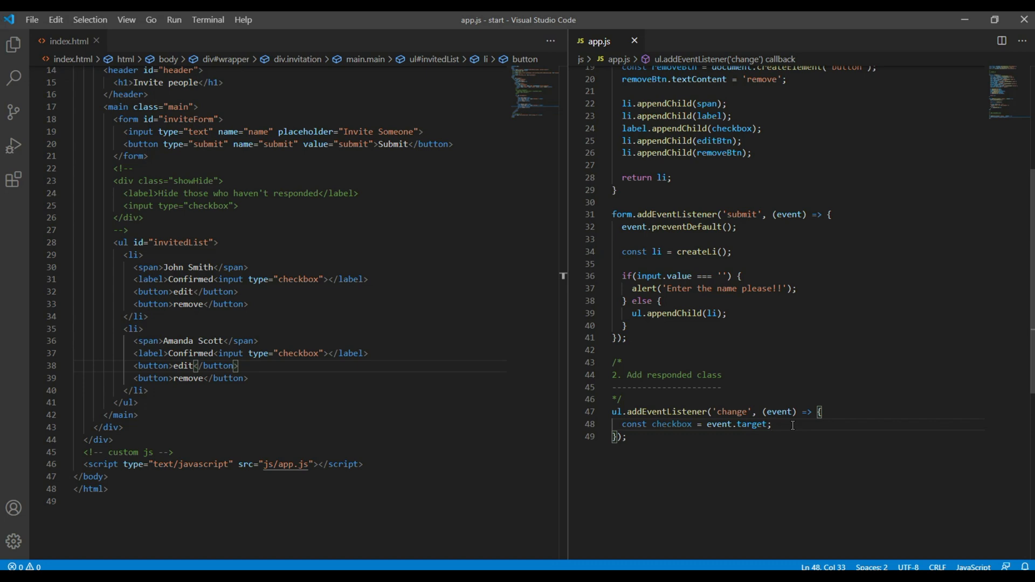
{"action": "type", "text": "c"}
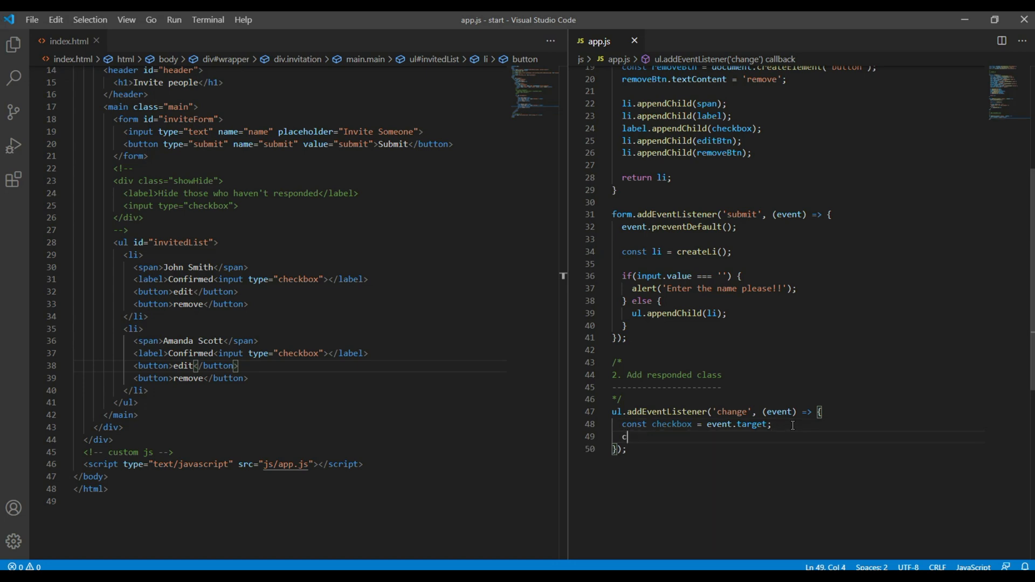
{"action": "type", "text": "const checked = checkbox."}
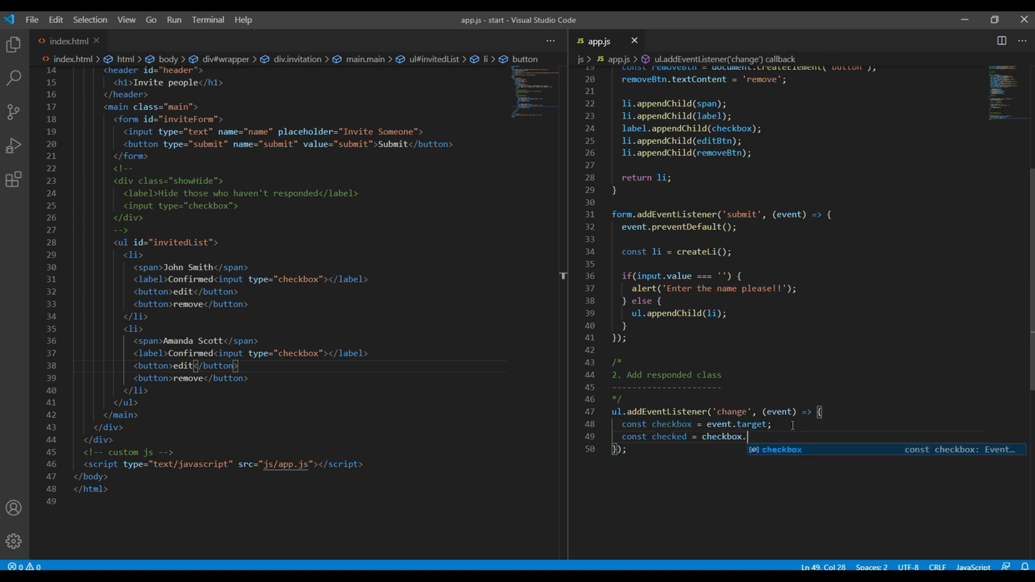
{"action": "type", "text": "checked;"}
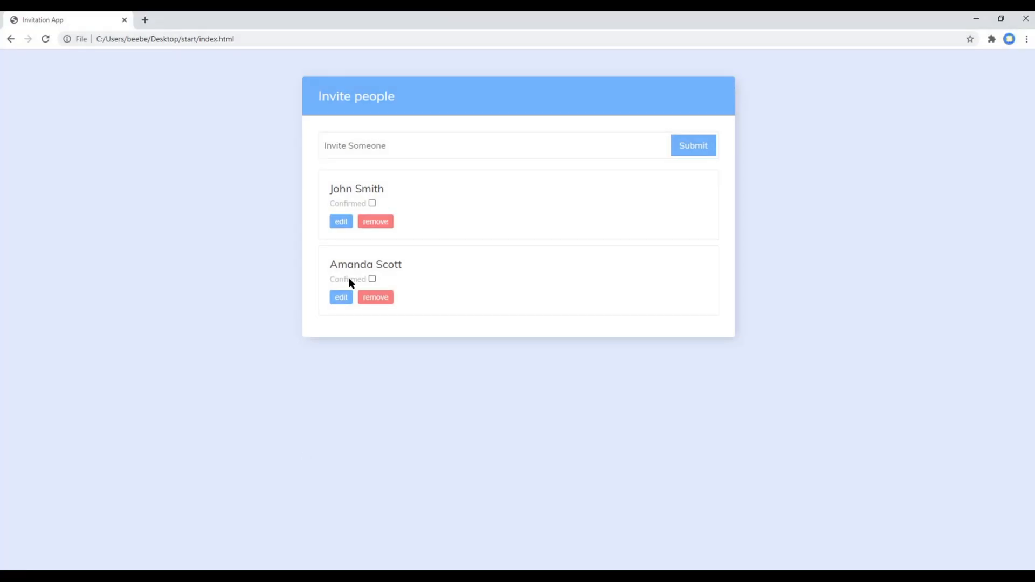
{"action": "key", "text": "F12"}
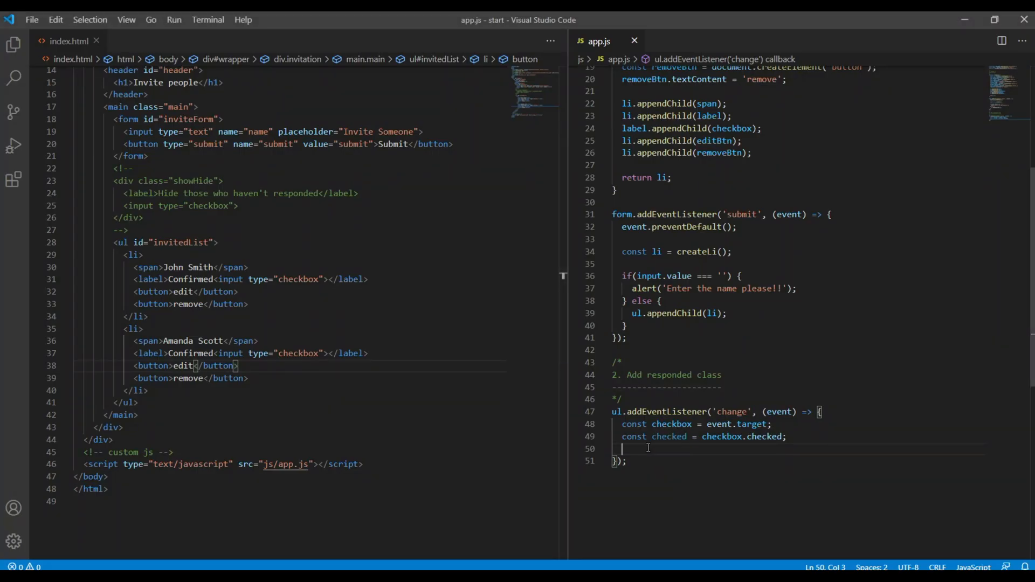
- Get the guest's list item with const li = checkbox.parentNode.parentNode
{"action": "type", "text": "const li ="}
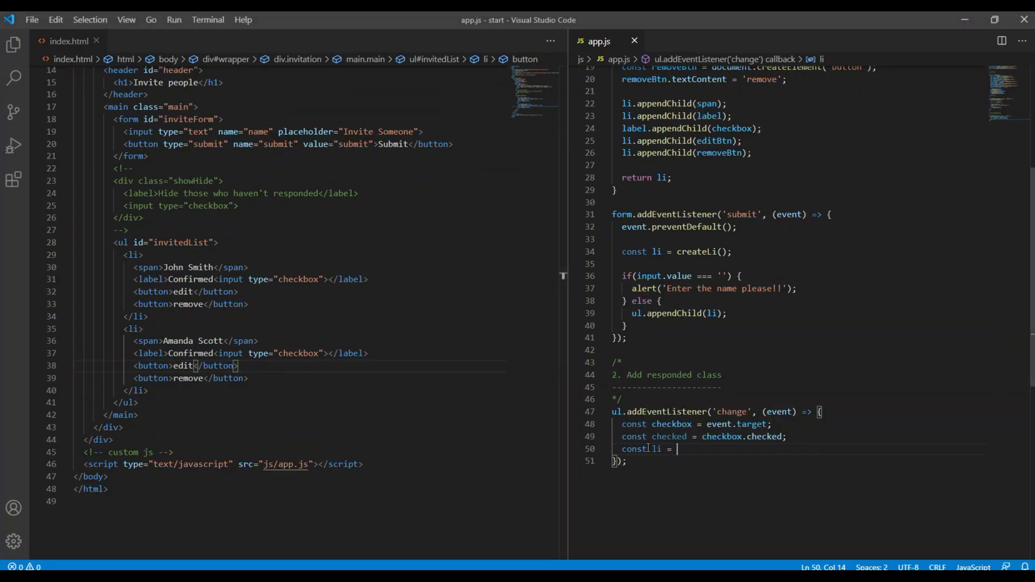
{"action": "type", "text": "checkbox.parentNode."}
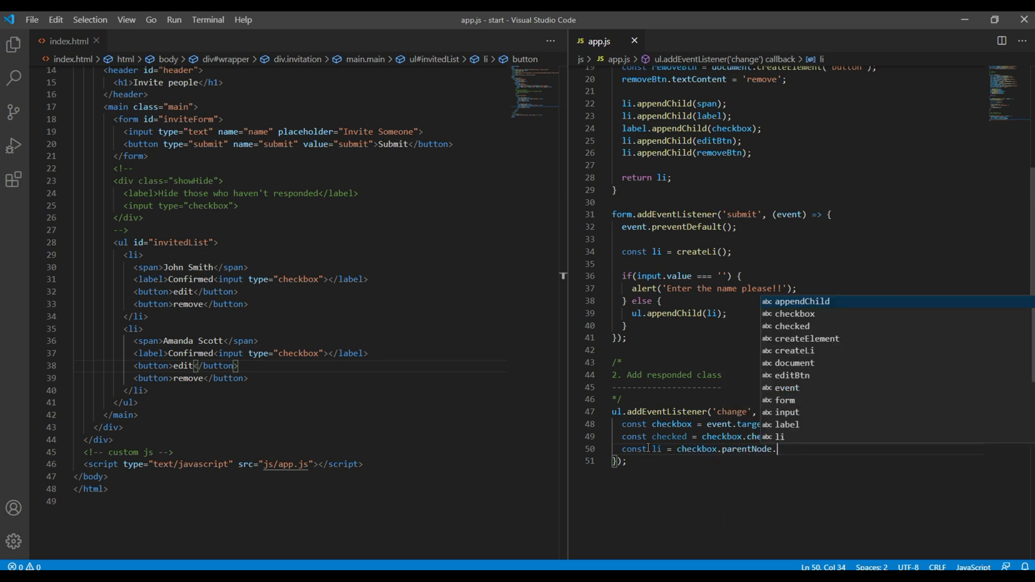
{"action": "type", "text": "parentNode"}
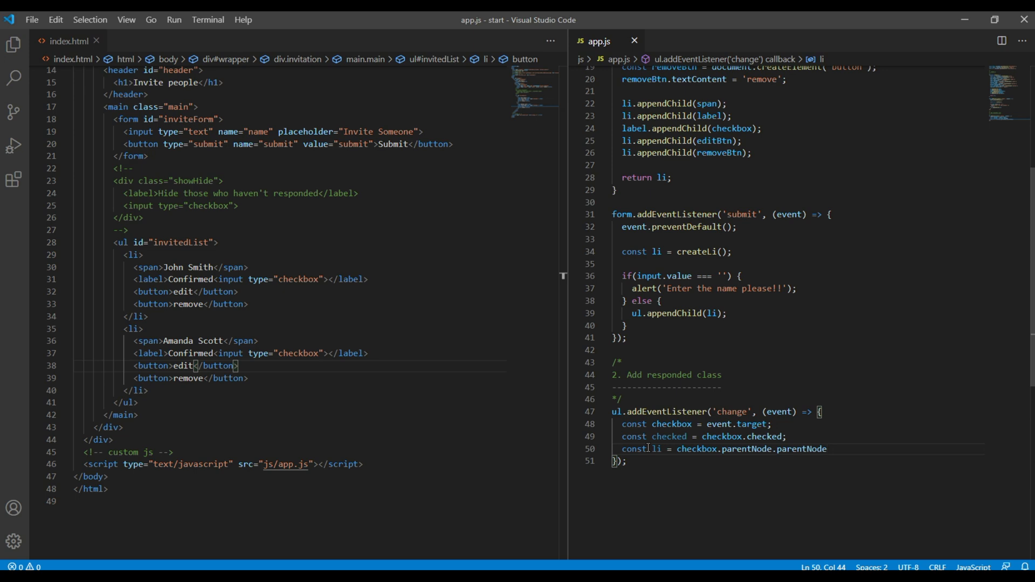
{"action": "type", "text": ";"}
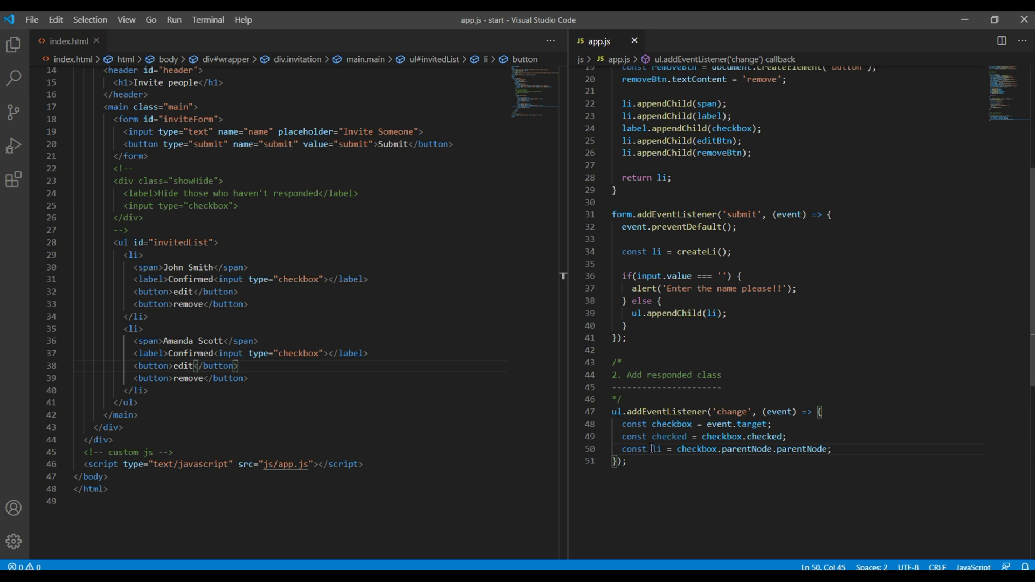
- Add if(checked) setting li.className to 'responded', otherwise clearing it to ''
{"action": "type", "text": "if() {"}
{"action": "type", "text": "} else {"}
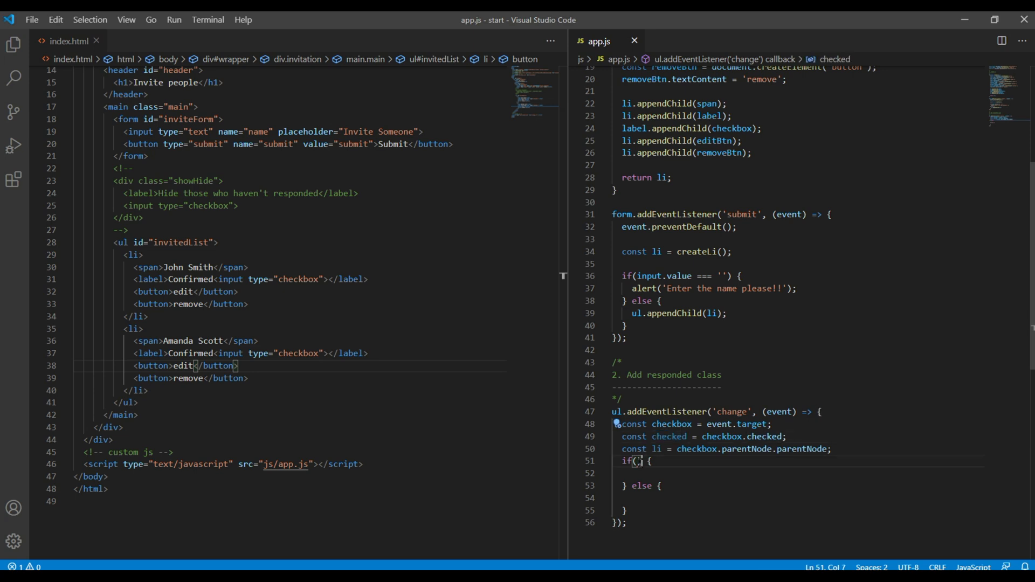
{"action": "type", "text": "checked"}
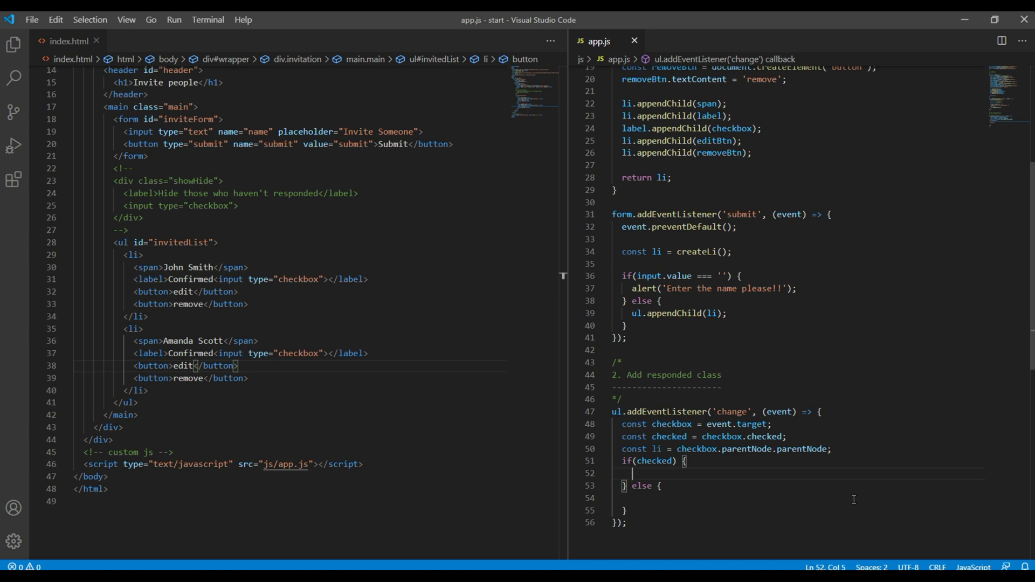
{"action": "type", "text": "li.className"}
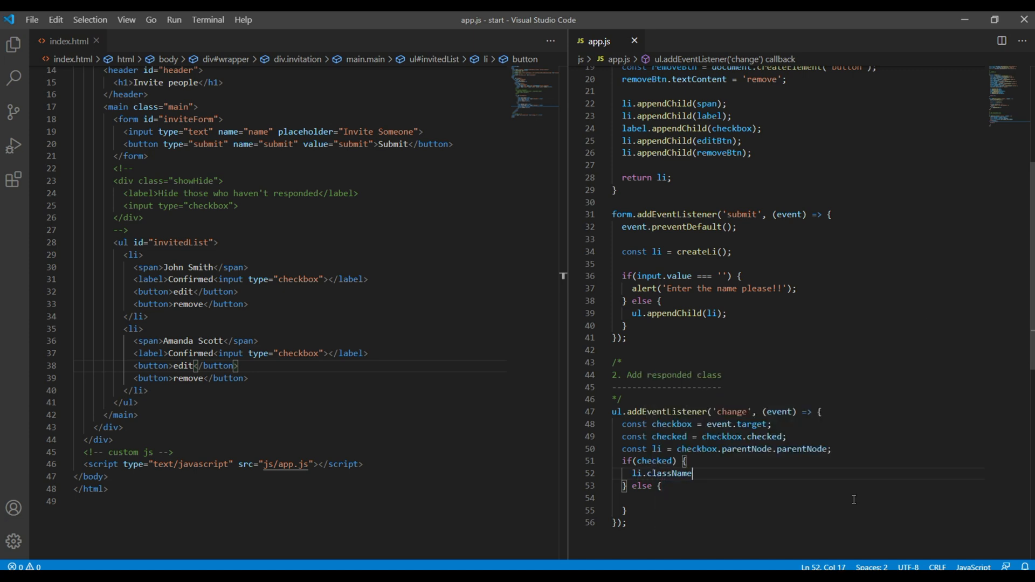
{"action": "type", "text": "= '';"}
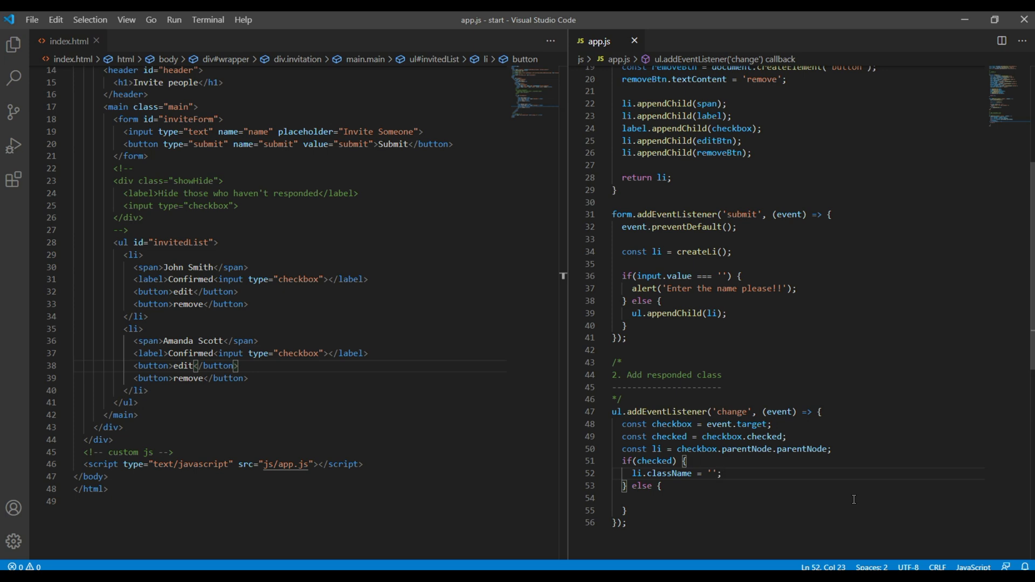
{"action": "type", "text": "responsd"}
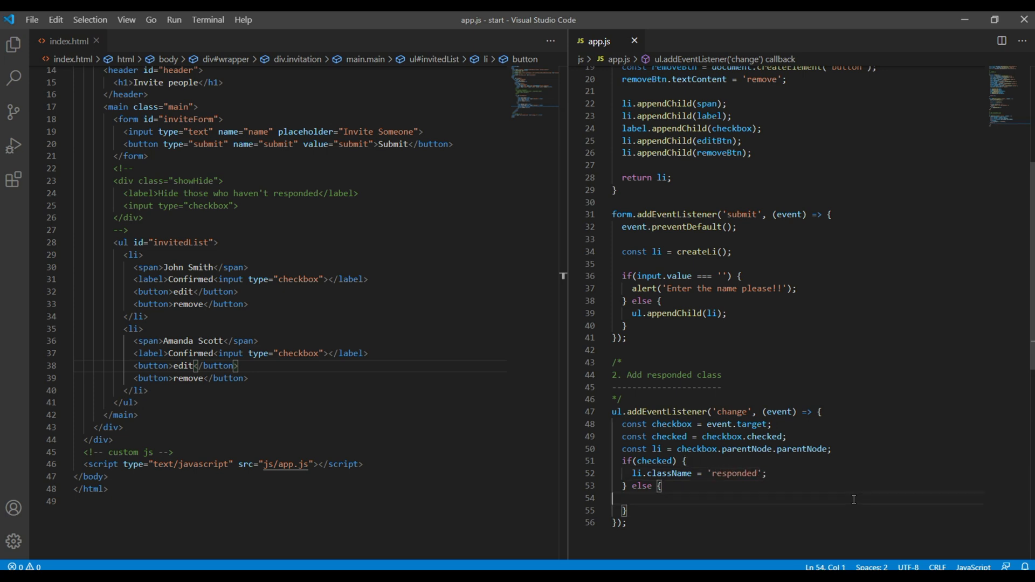
{"action": "type", "text": "li.className"}
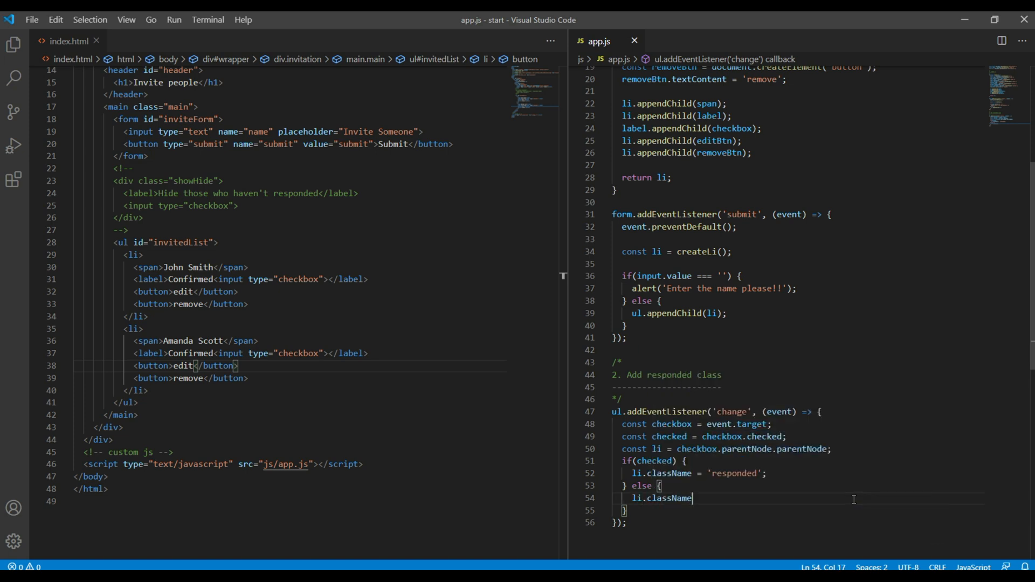
{"action": "type", "text": "= '';"}
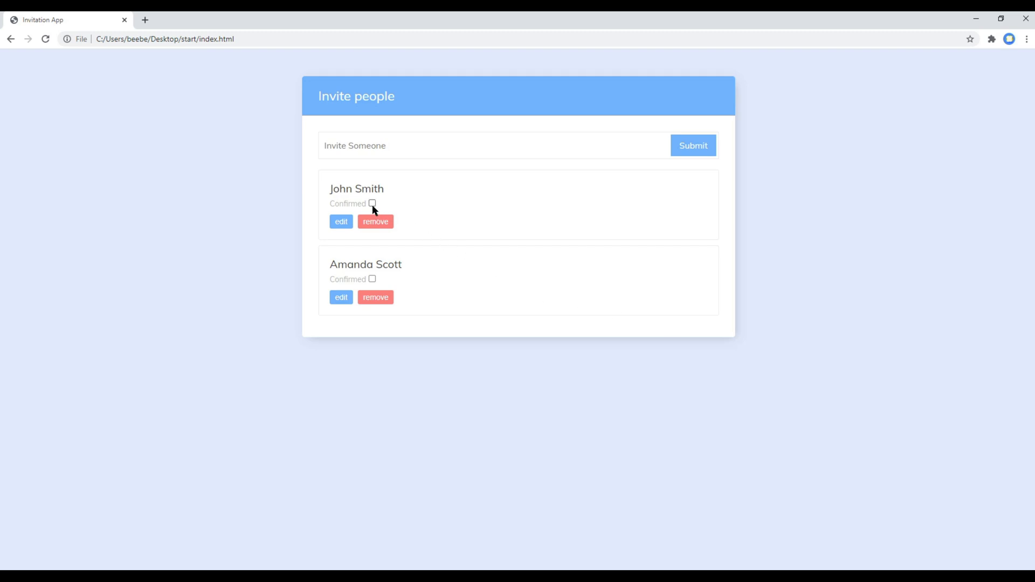
- Tick, untick, then re-tick John Smith's Confirmed checkbox to watch the highlight toggle
{"action": "left_click", "coordinate": [372, 203]}
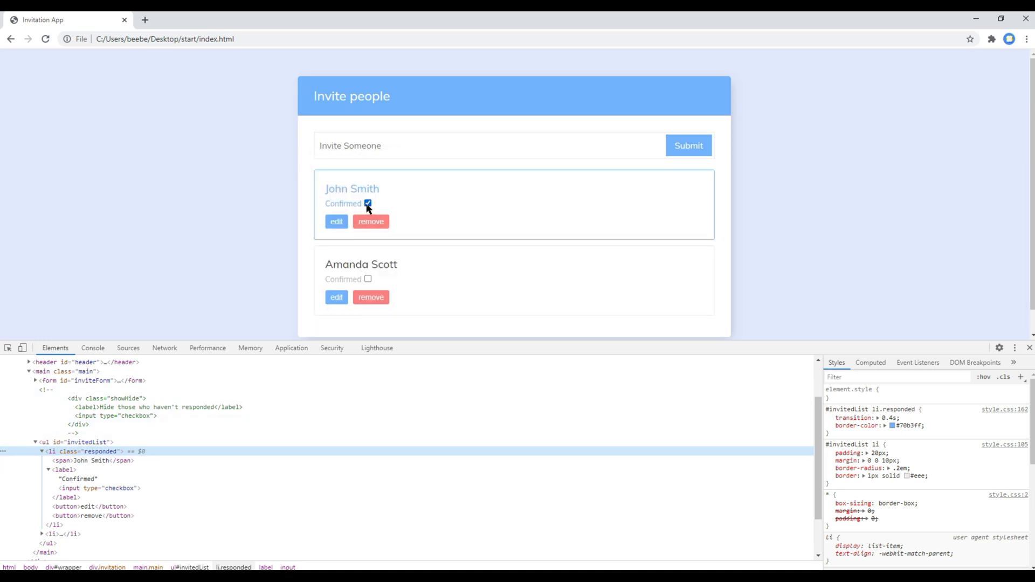
{"action": "left_click", "coordinate": [368, 203]}
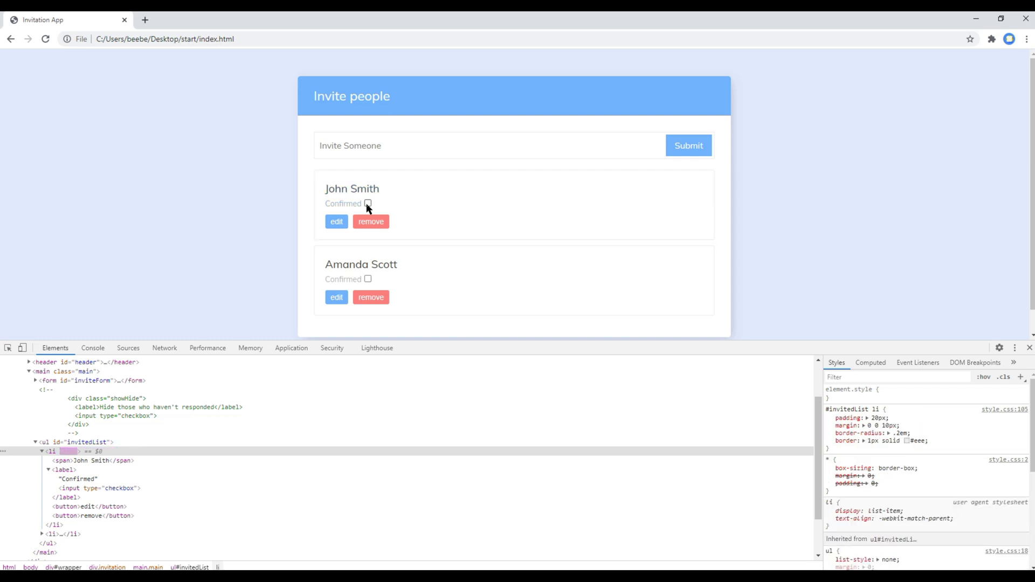
{"action": "left_click", "coordinate": [368, 203]}
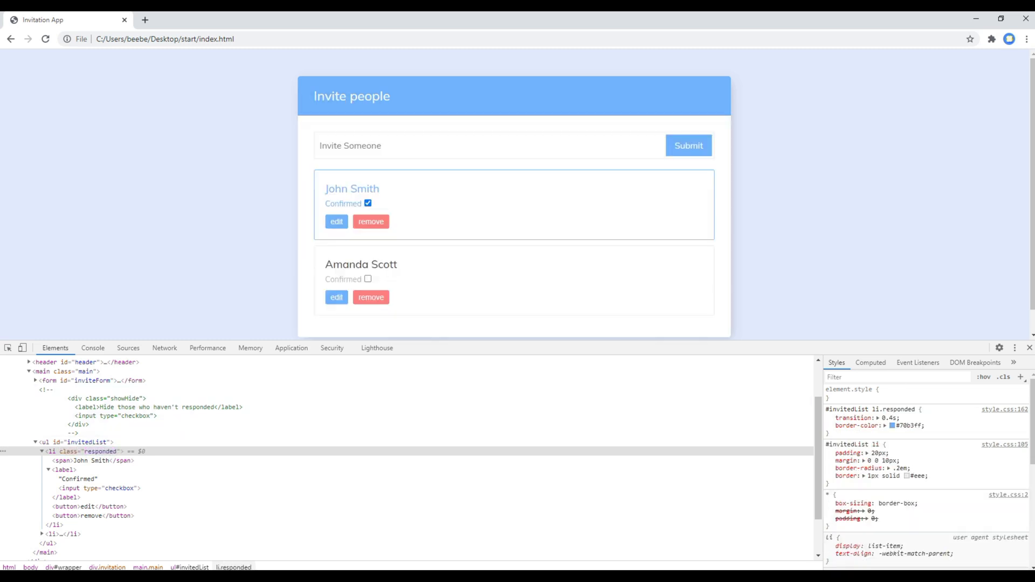